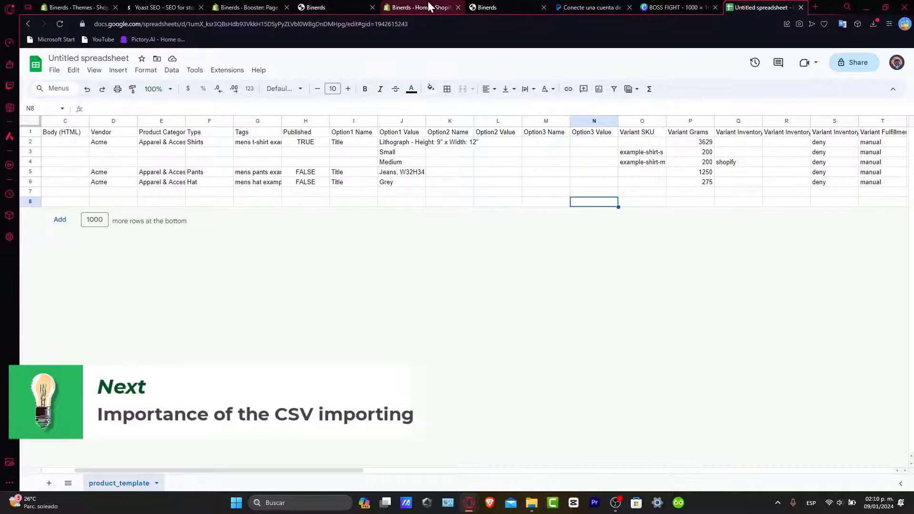
Switch to the Shopify admin tab showing the Booster Page Speed Optimizer dashboard.
click(247, 7)
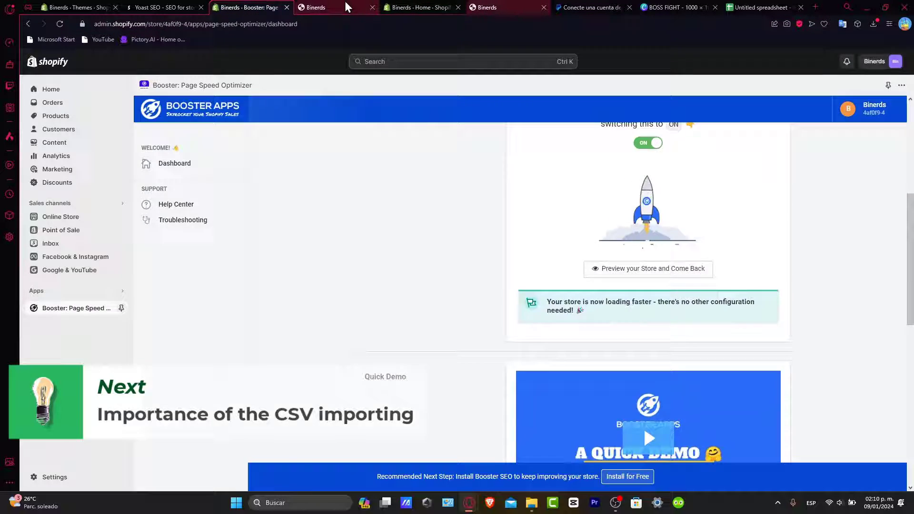
Browse the live storefront's Clothing T-Shirts collection of three products, then return to the spreadsheet.
click(315, 7)
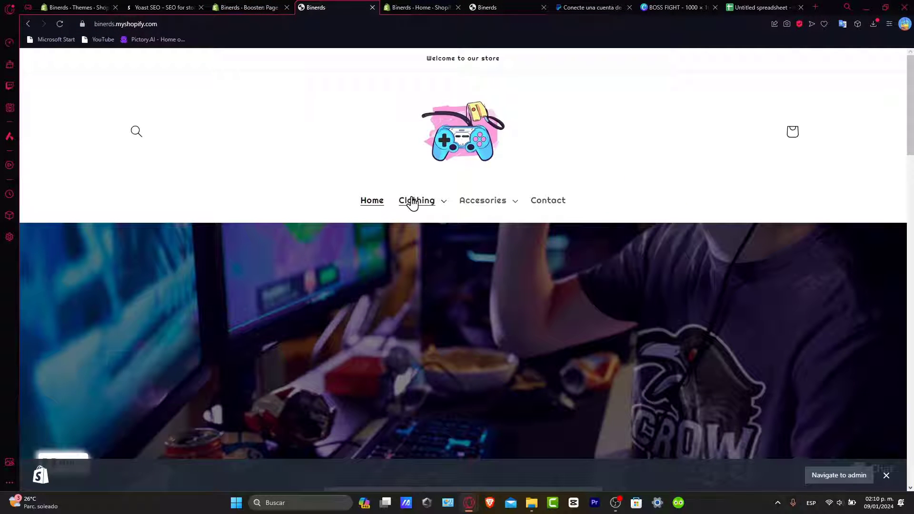
click(416, 200)
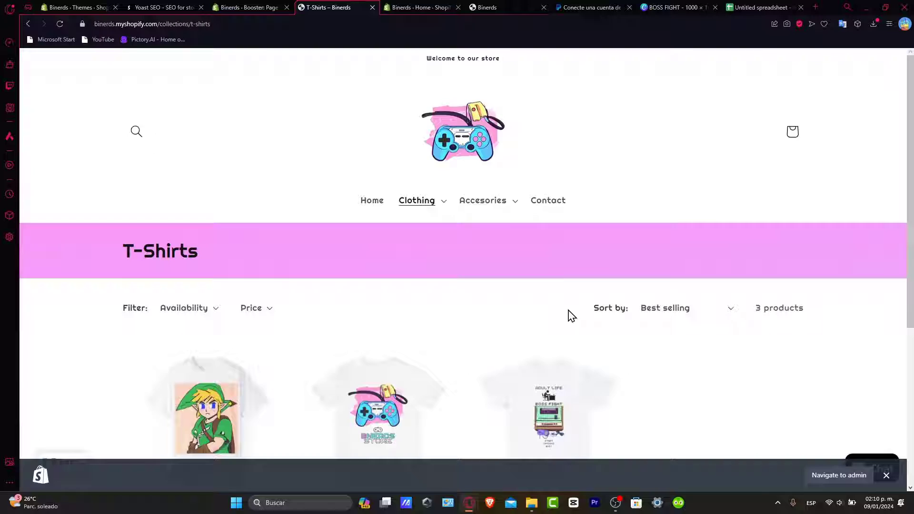
scroll(down, 3)
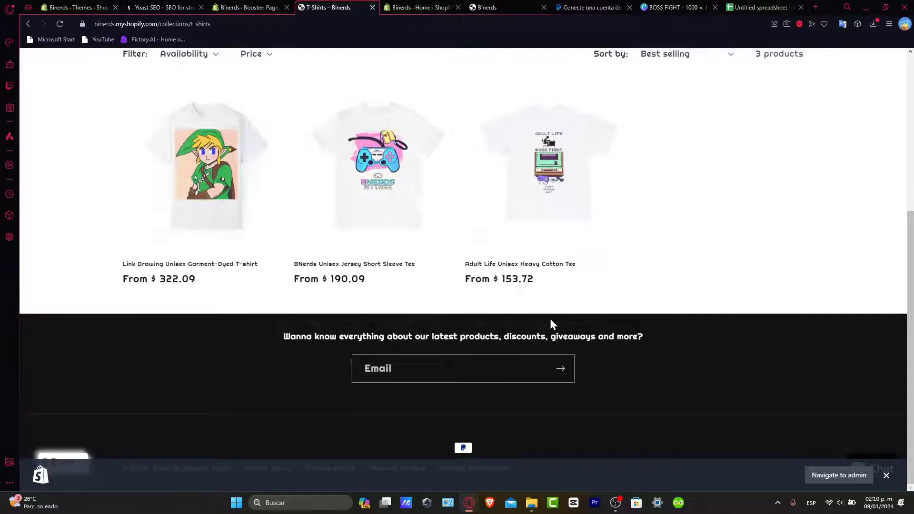
mouse_move(378, 169)
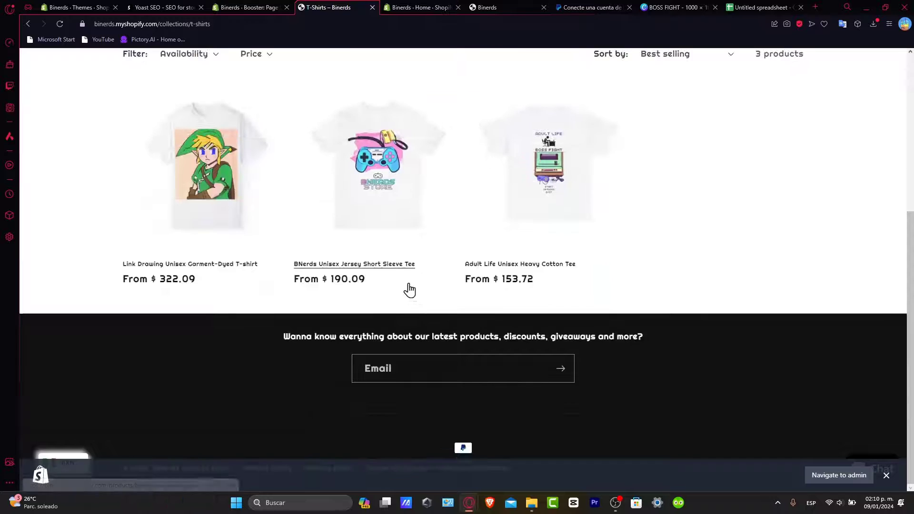
mouse_move(392, 280)
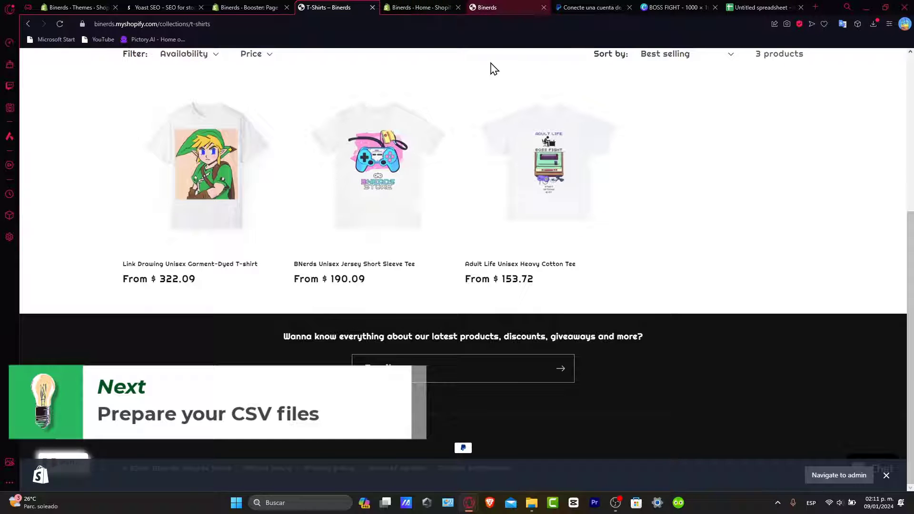
click(761, 7)
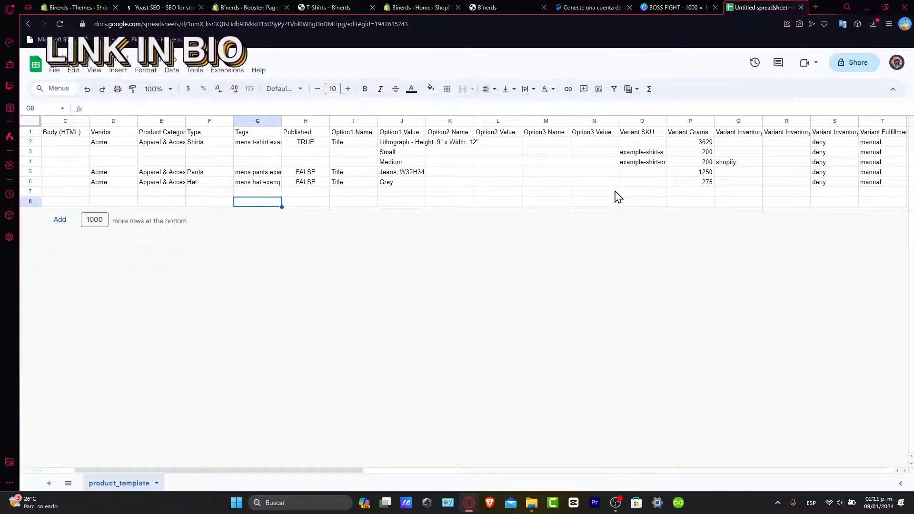
Review the product detail block C1:K5 in the template, then start a blank browser tab for searching.
drag(65, 132, 450, 171)
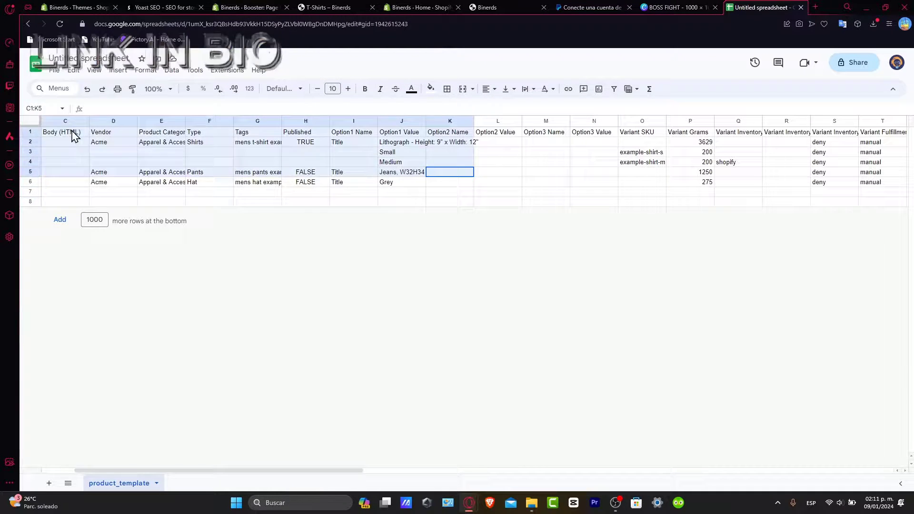
click(786, 201)
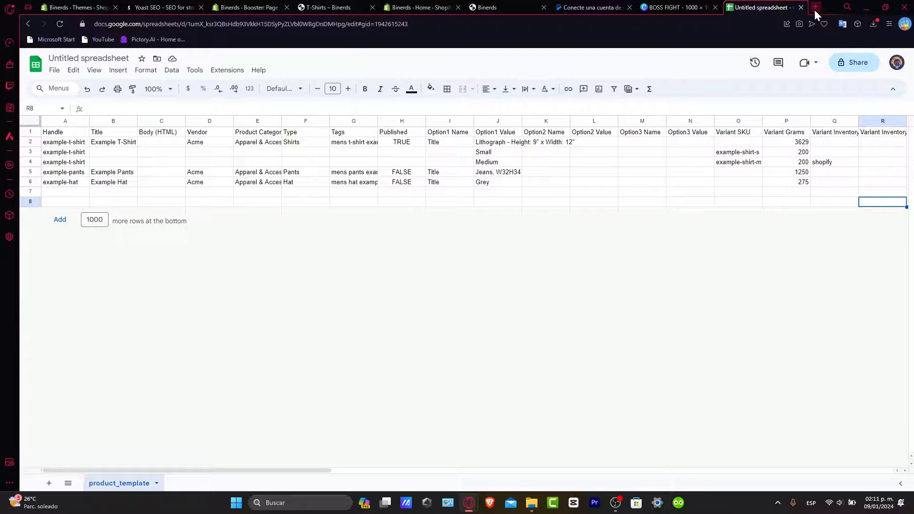
click(815, 6)
text(p)
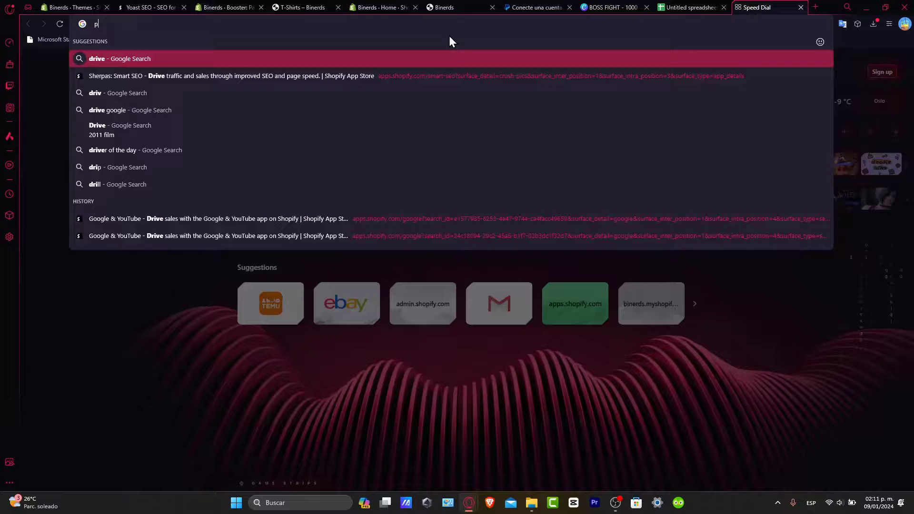
Search Google for Shopify product bundle CSV and read the 'Importing products with a CSV file' help article.
text(roduct bundle csv shopify)
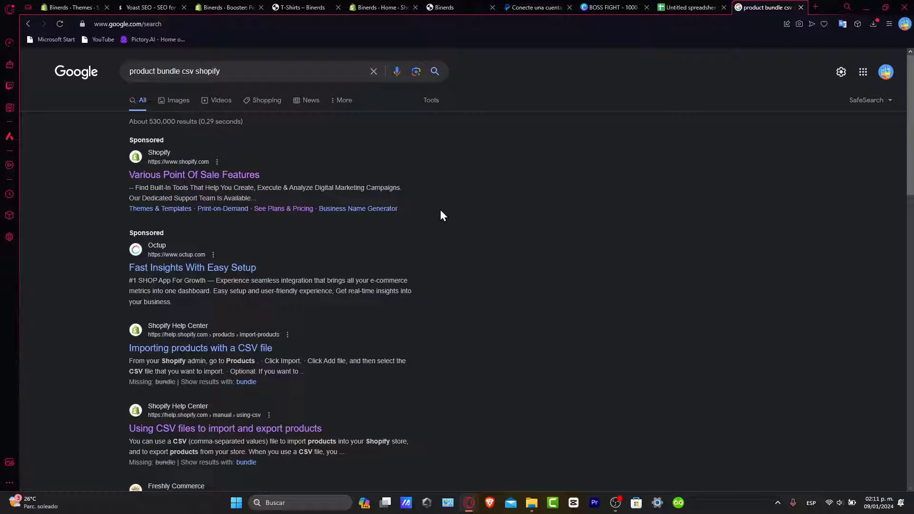
scroll(down, 3)
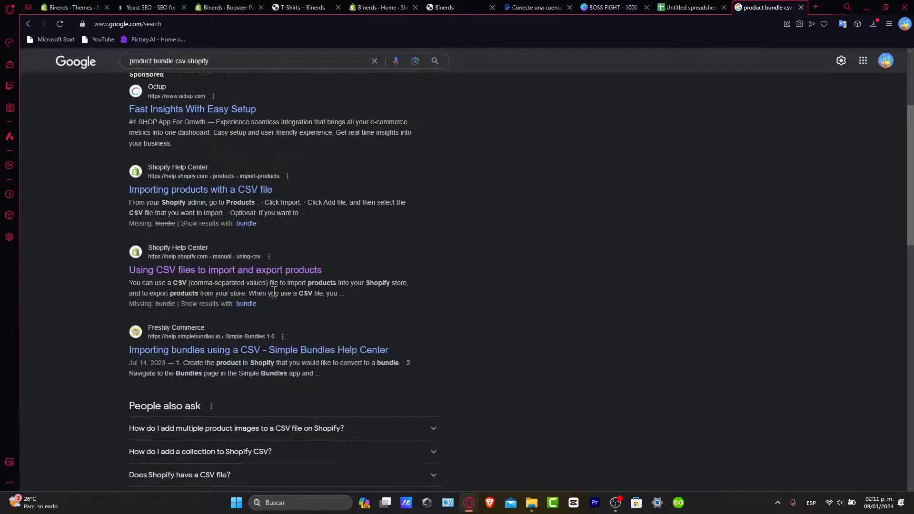
click(200, 190)
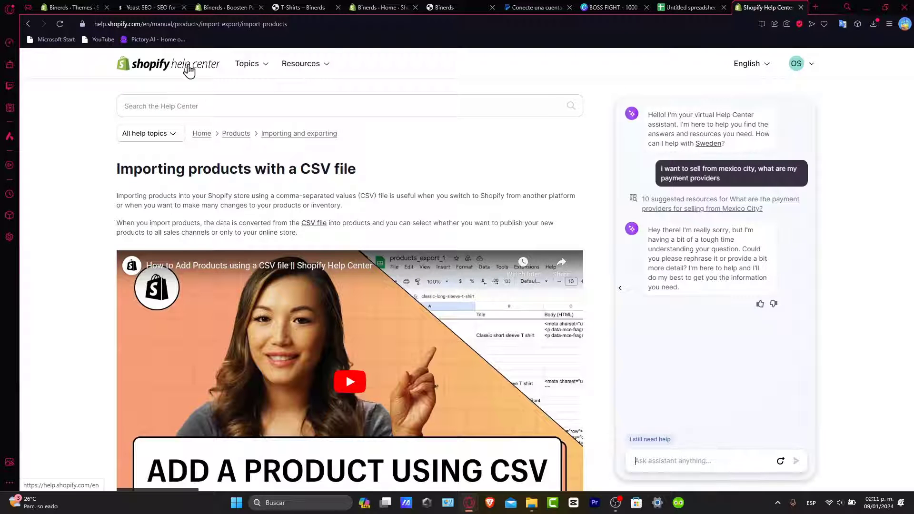
scroll(down, 3)
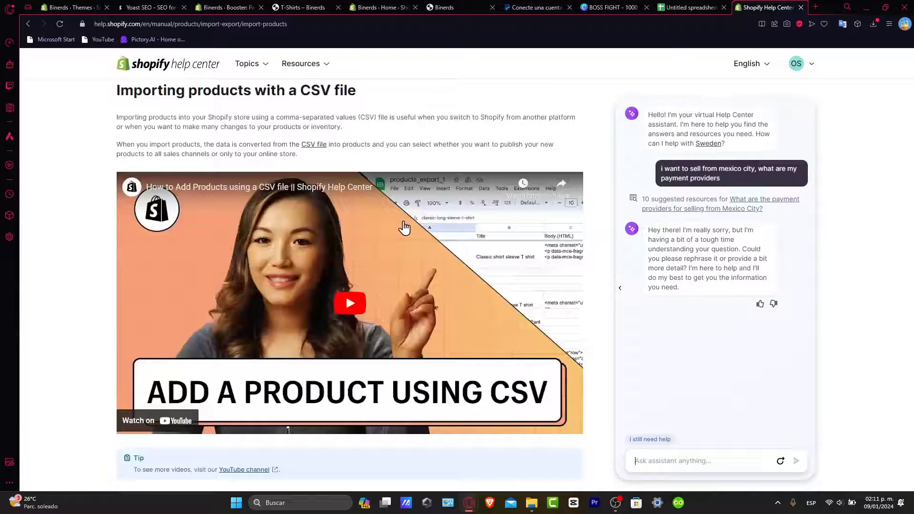
scroll(down, 3)
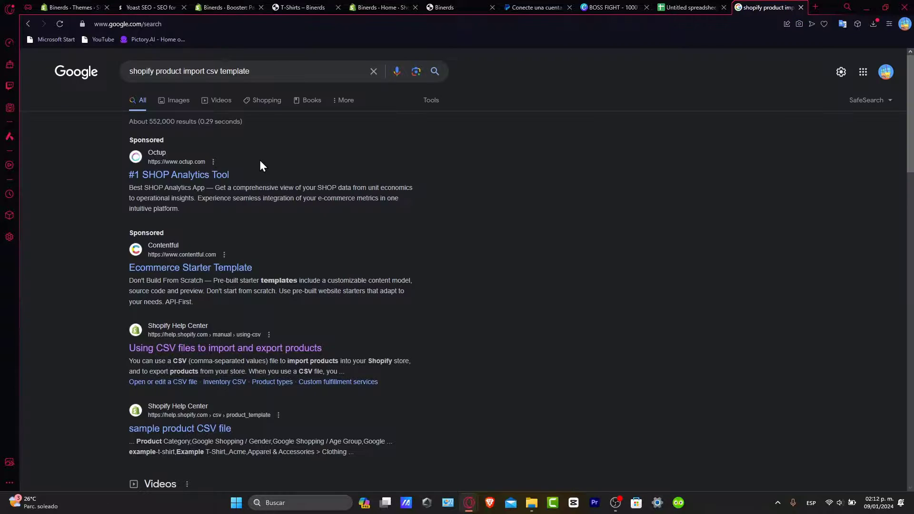
Download Shopify's sample product CSV file as product_template (1).csv from the help.shopify.com result.
scroll(down, 3)
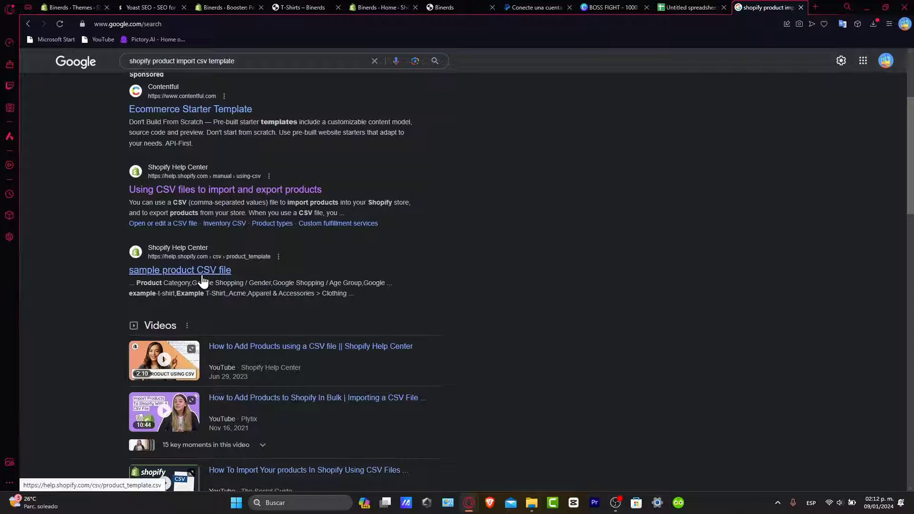
click(180, 269)
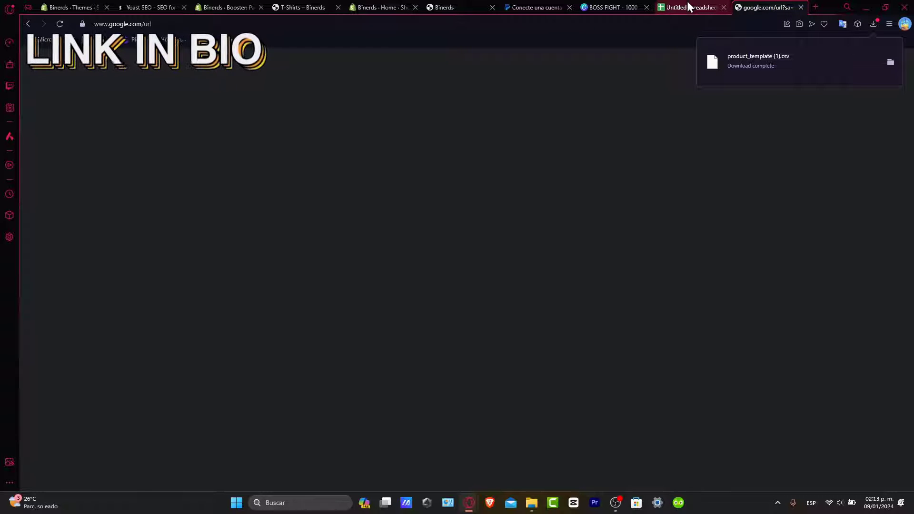
Return to the Untitled product template spreadsheet tab.
click(691, 7)
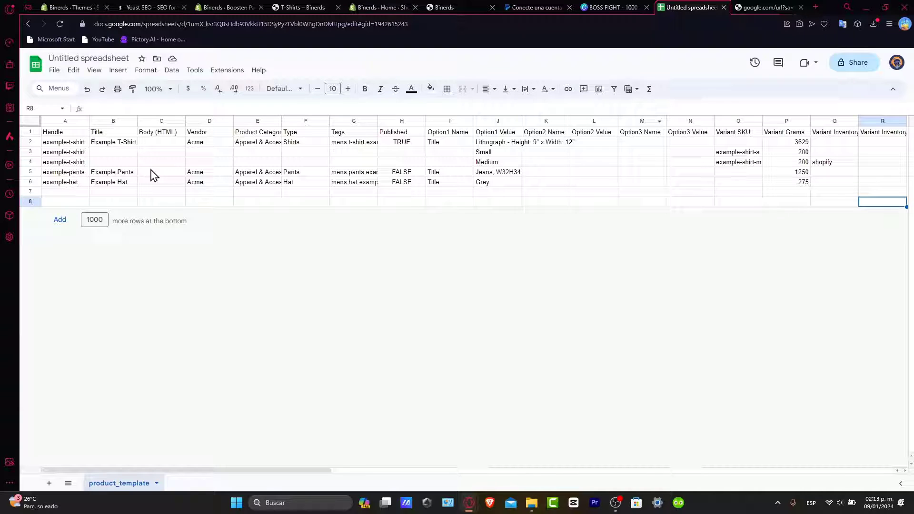
Inspect the Handle, Vendor and variant columns and the example-t-shirt and example-pants rows.
click(65, 131)
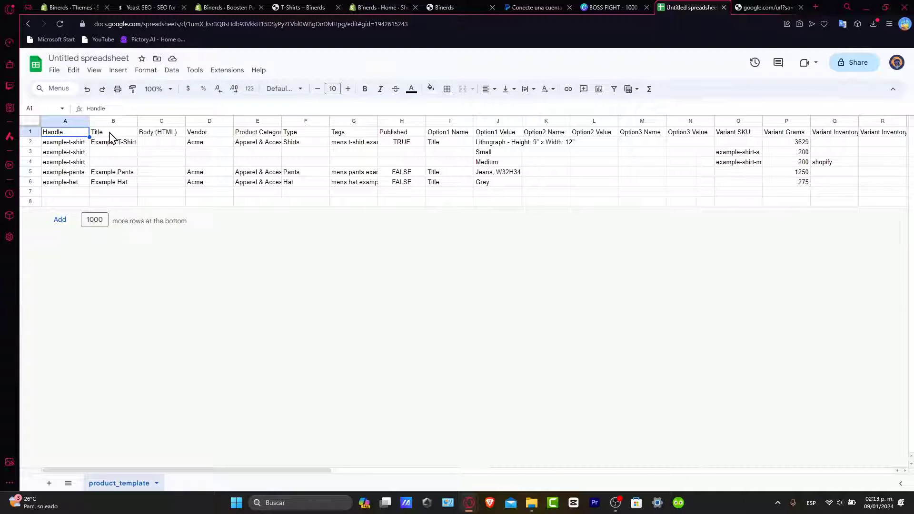
click(209, 132)
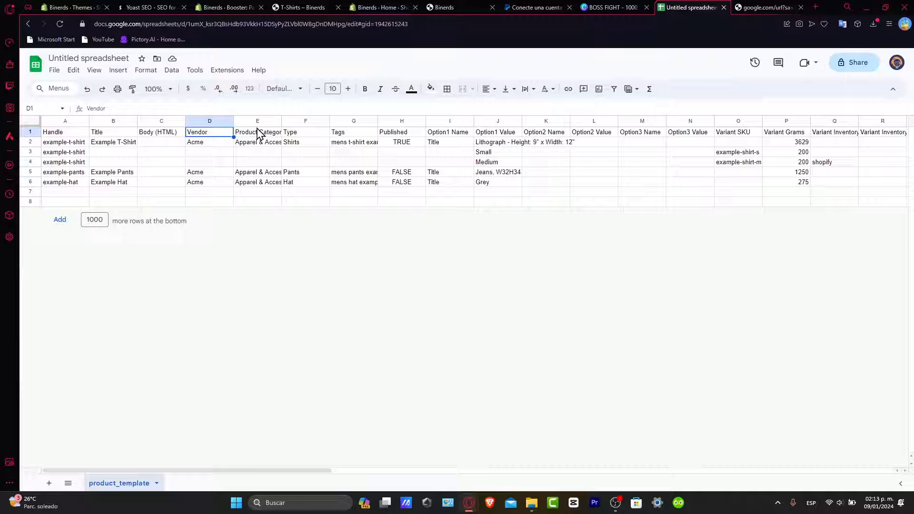
click(401, 131)
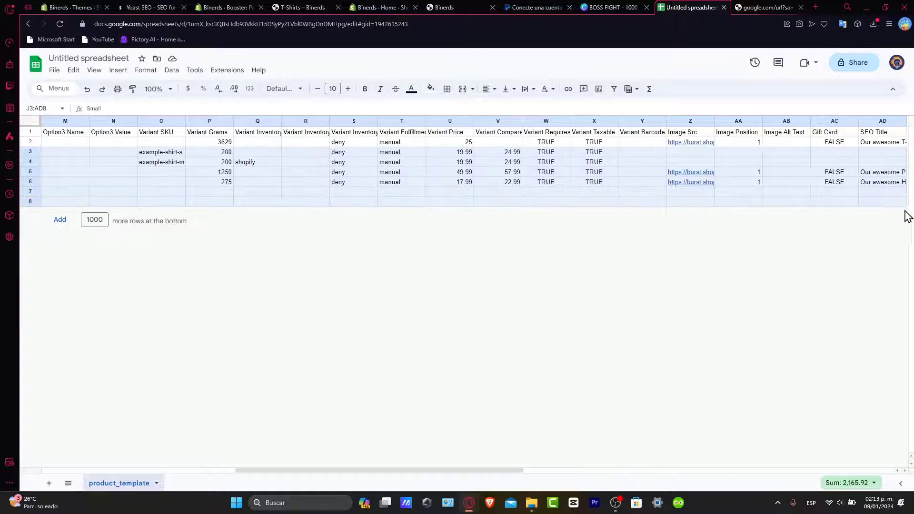
scroll(right, 3)
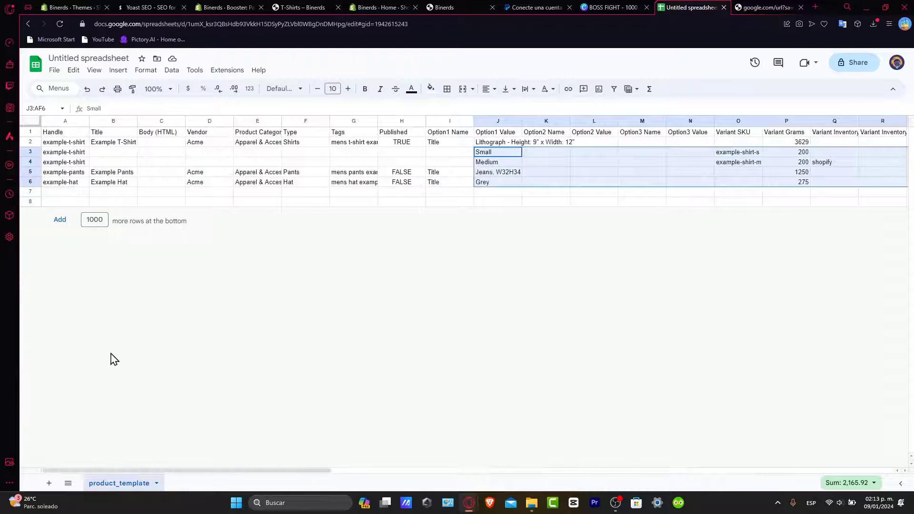
click(64, 142)
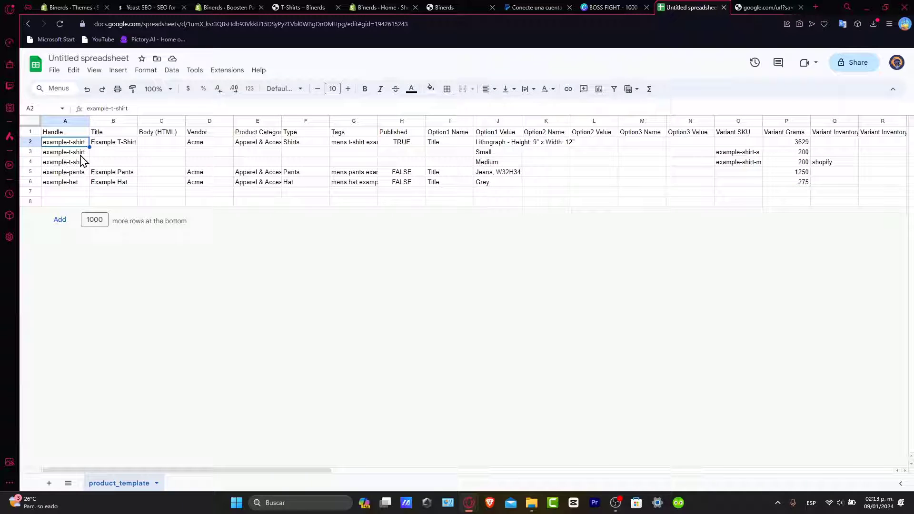
click(64, 171)
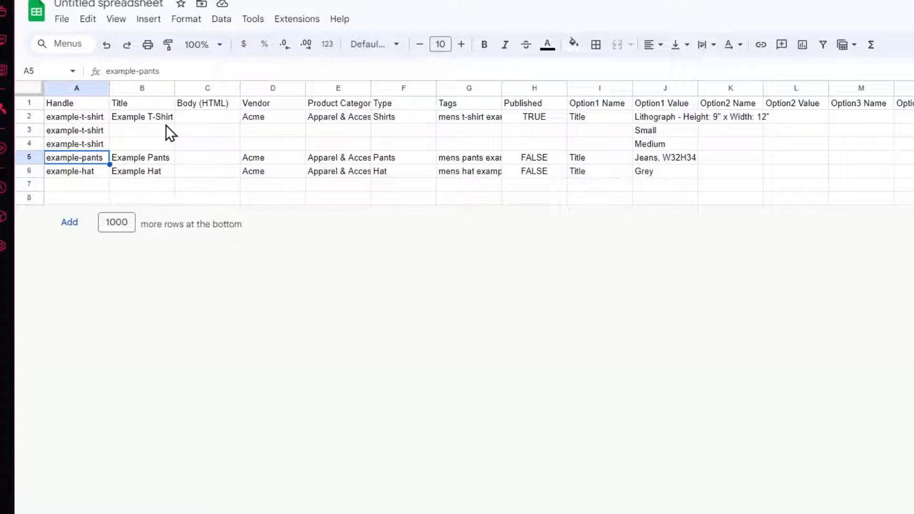
Retitle the first product as a Pokemon T-shirt, export the sheet as CSV and go to Shopify's Products page.
click(142, 116)
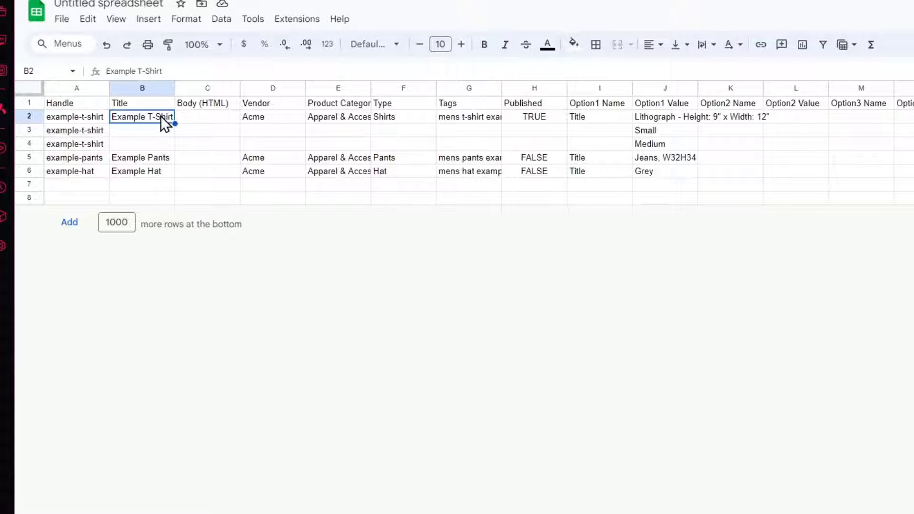
text(Pokem)
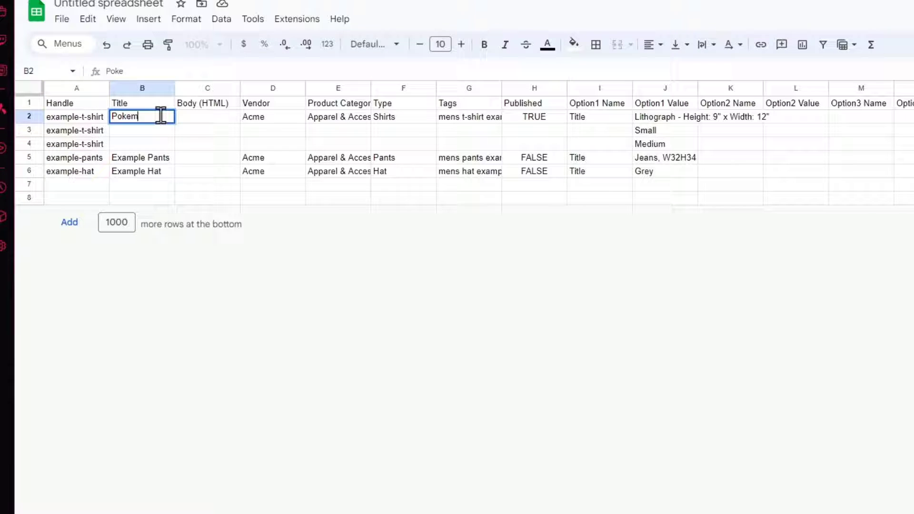
text(on T-Shirt)
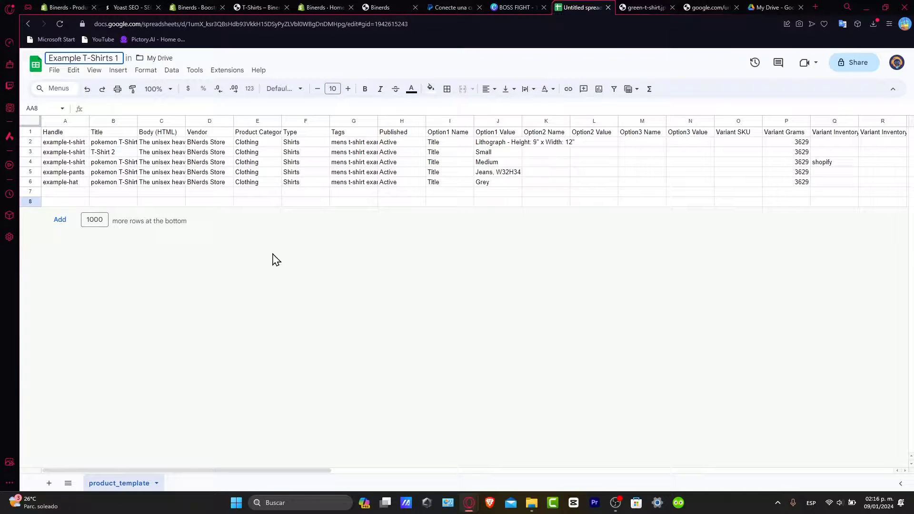
click(53, 70)
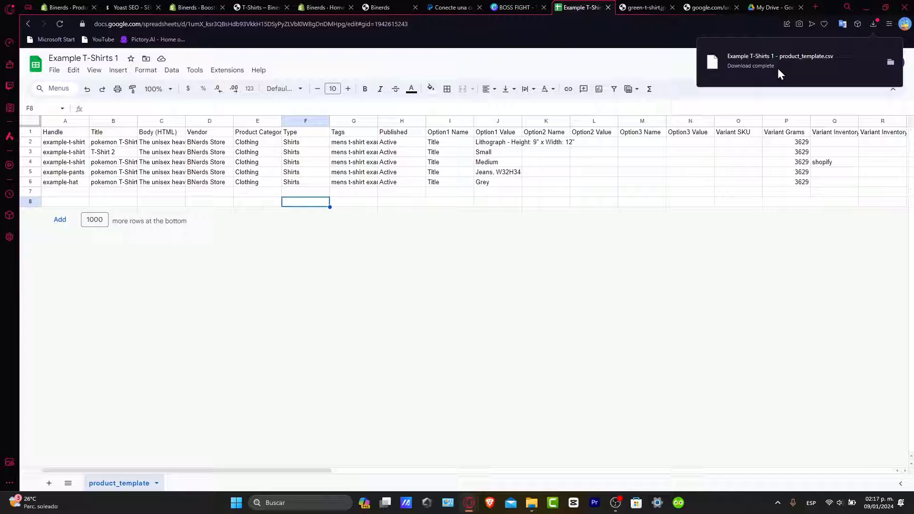
mouse_move(786, 80)
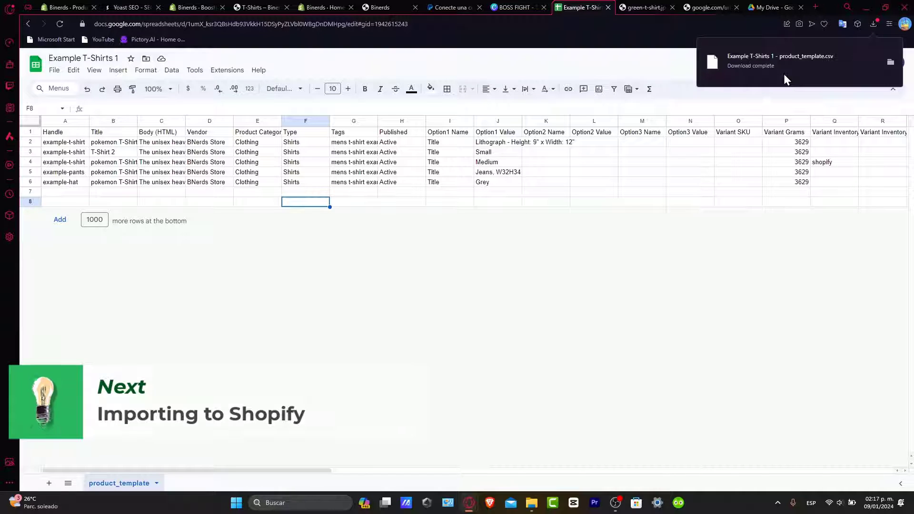
click(64, 7)
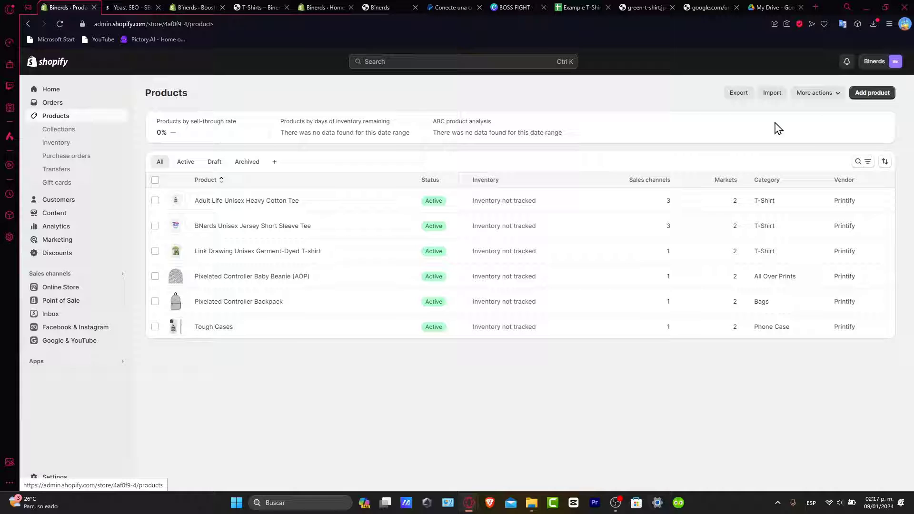
Look through a blank Add product form, then go back to the Products list without saving.
click(872, 93)
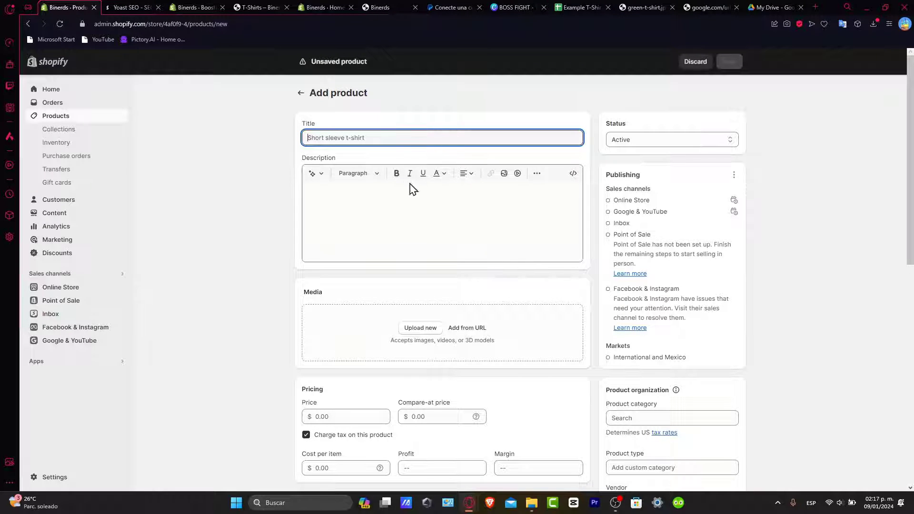
scroll(down, 3)
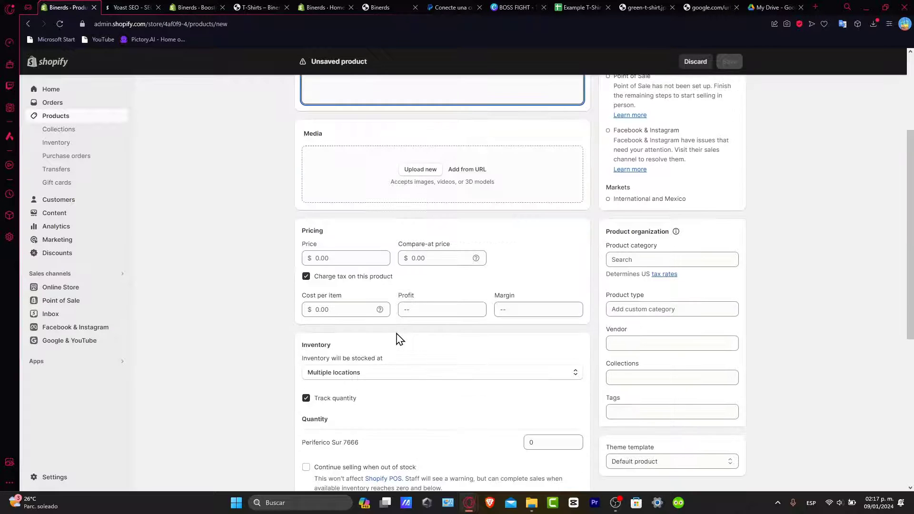
scroll(down, 3)
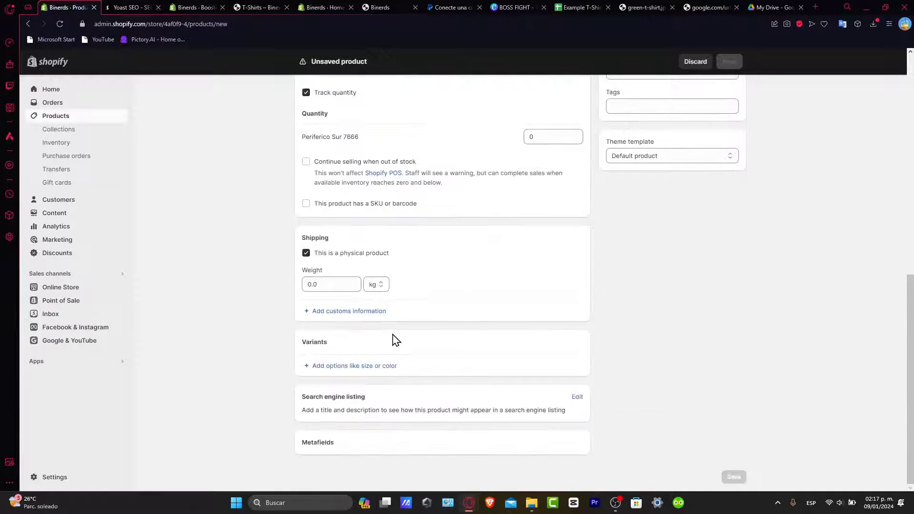
scroll(up, 3)
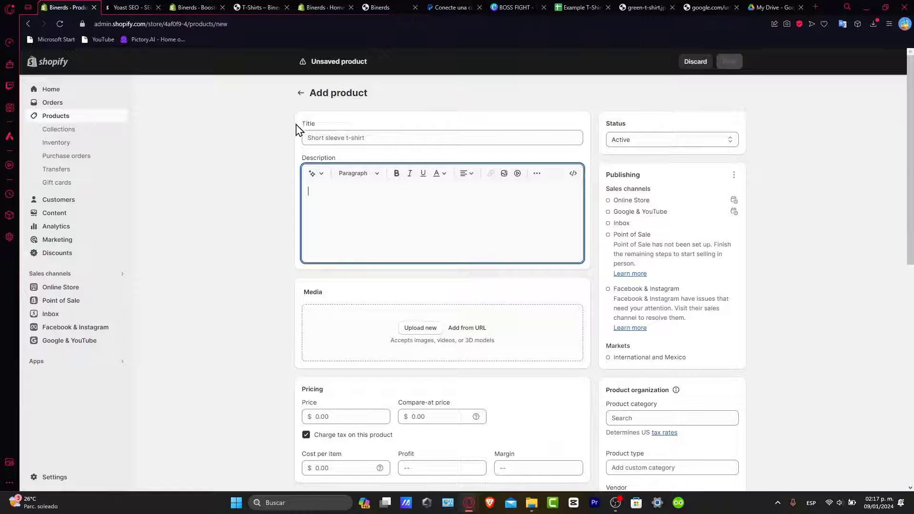
click(301, 92)
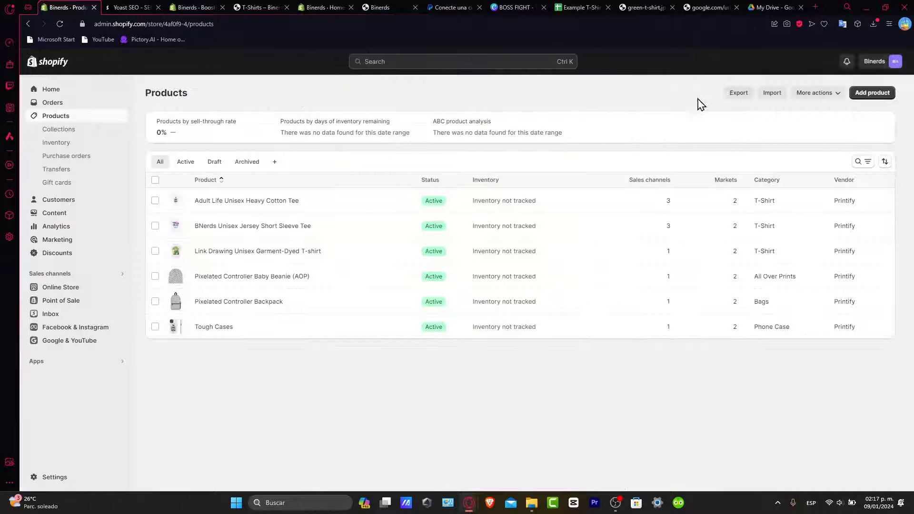
Attach the Example T-Shirts 1 CSV in Import products by CSV with publishing to all sales channels unticked.
click(815, 93)
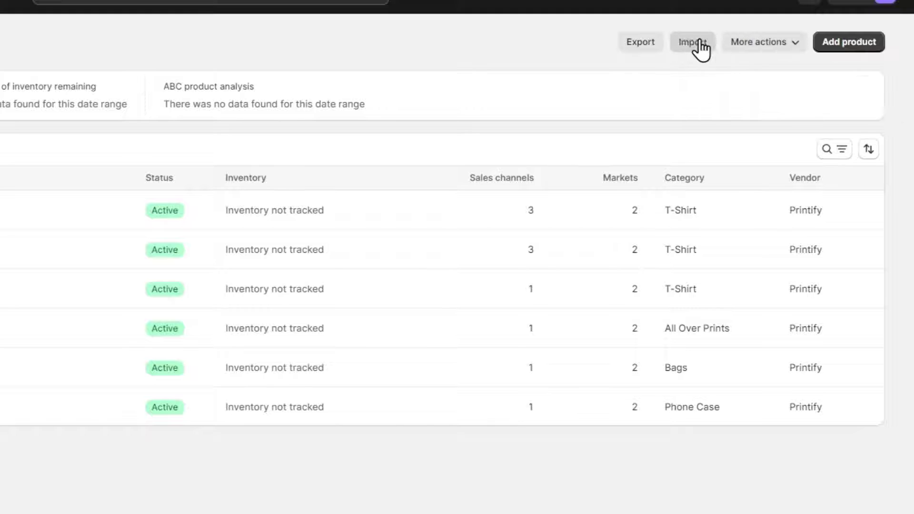
click(692, 41)
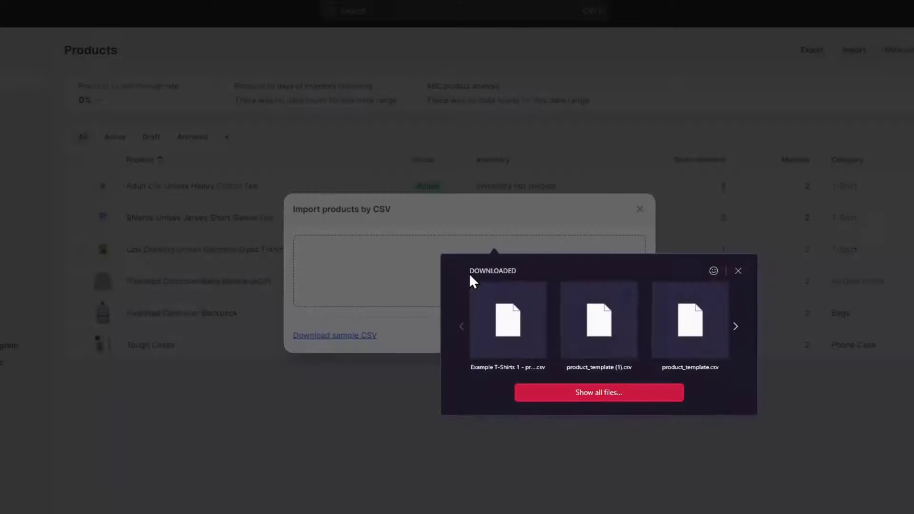
click(508, 324)
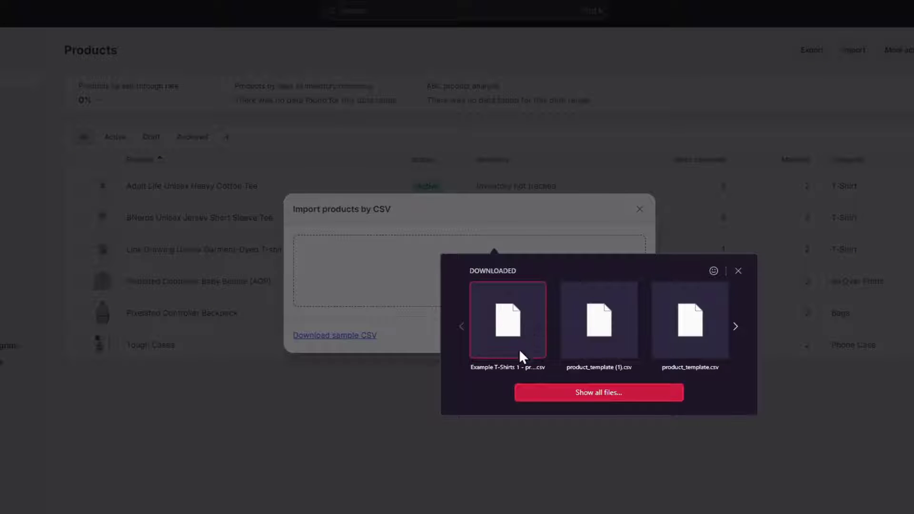
click(508, 321)
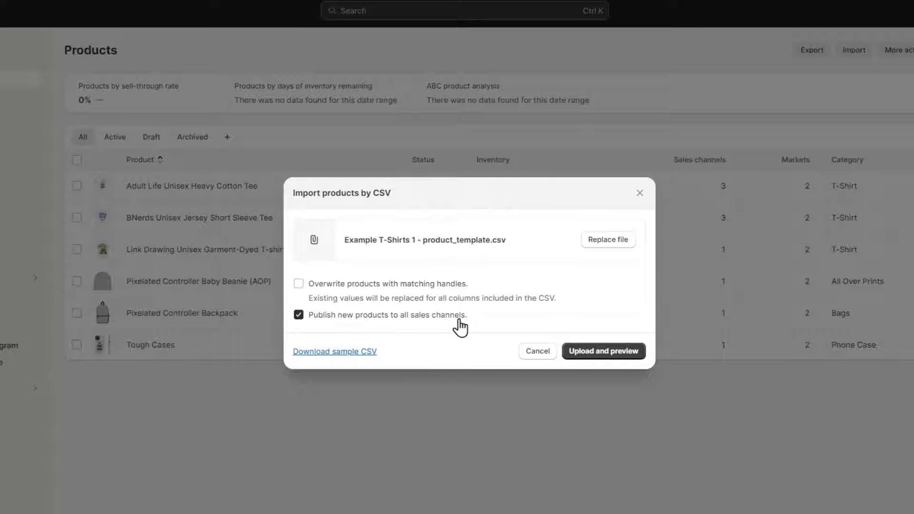
mouse_move(470, 298)
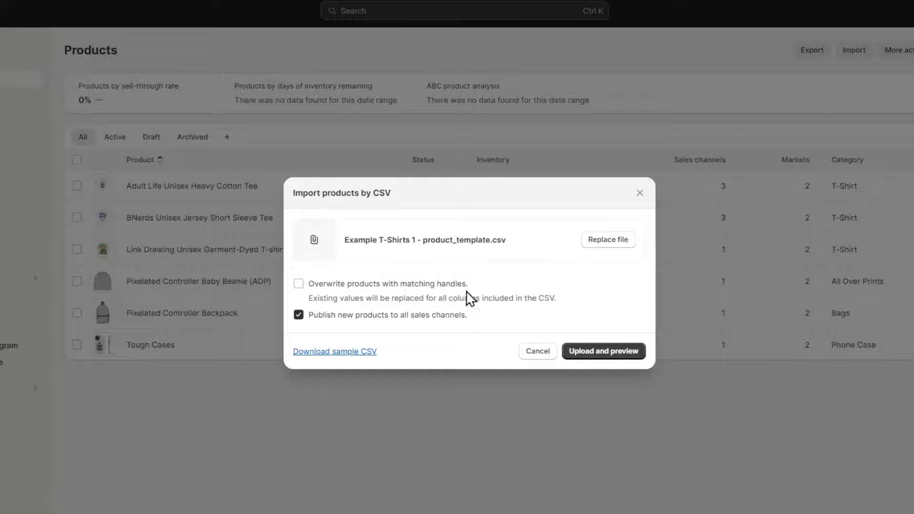
click(298, 315)
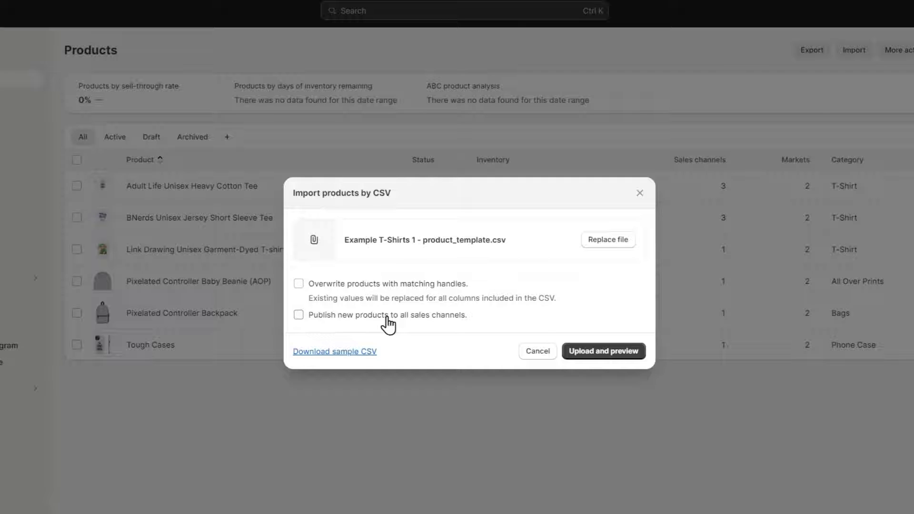
mouse_move(402, 332)
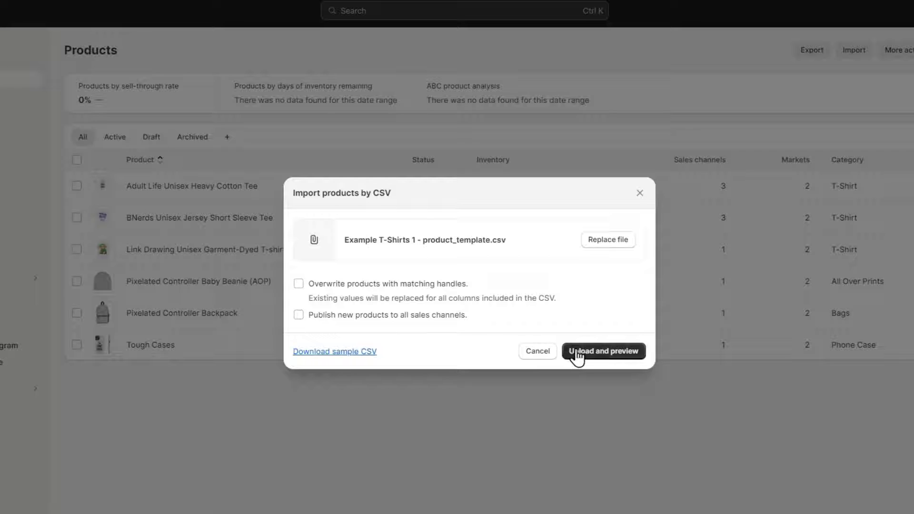
Upload and confirm the CSV import, then dismiss the 'Product import in progress' notice.
click(604, 351)
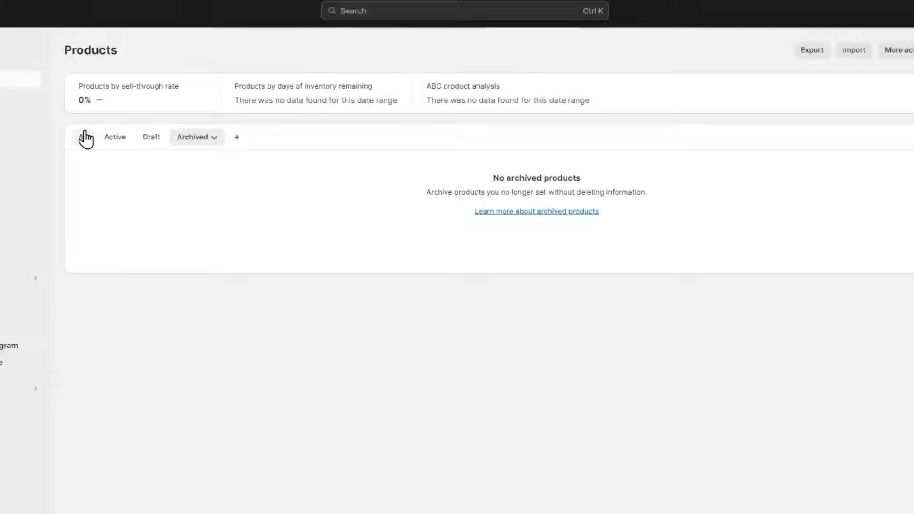
click(82, 137)
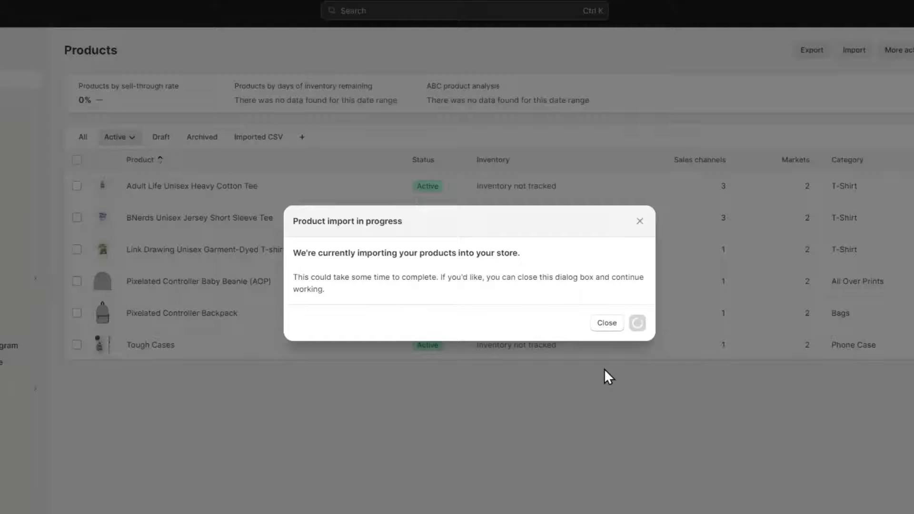
click(607, 323)
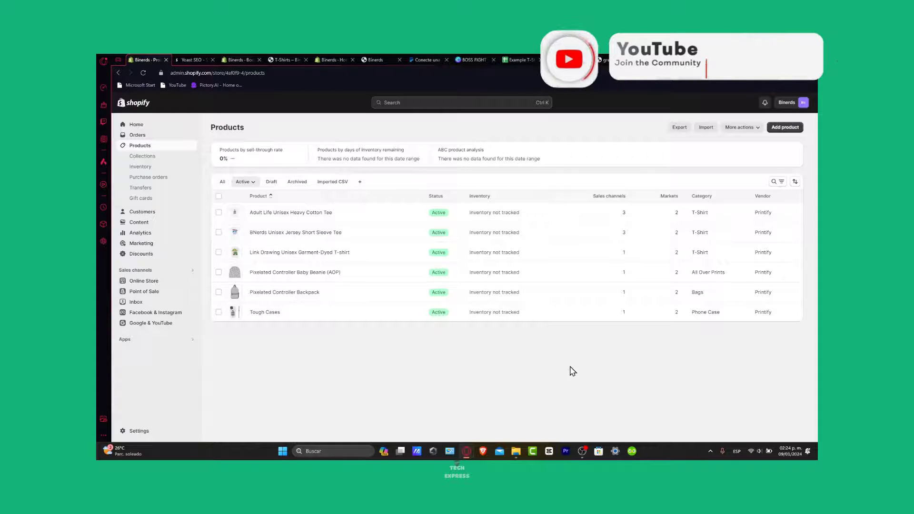
Review the Adult Life Unisex Heavy Cotton Tee's White size variants and search listing, comparing against the template spreadsheet.
click(291, 213)
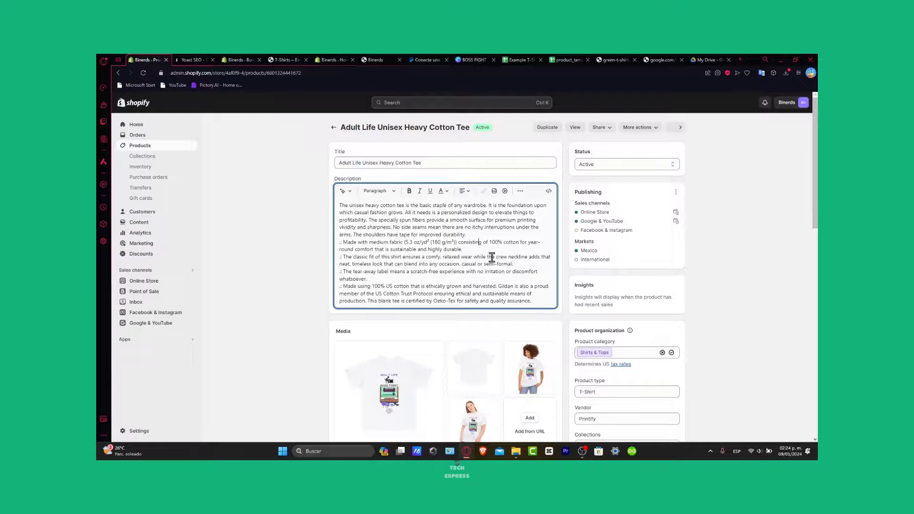
scroll(down, 3)
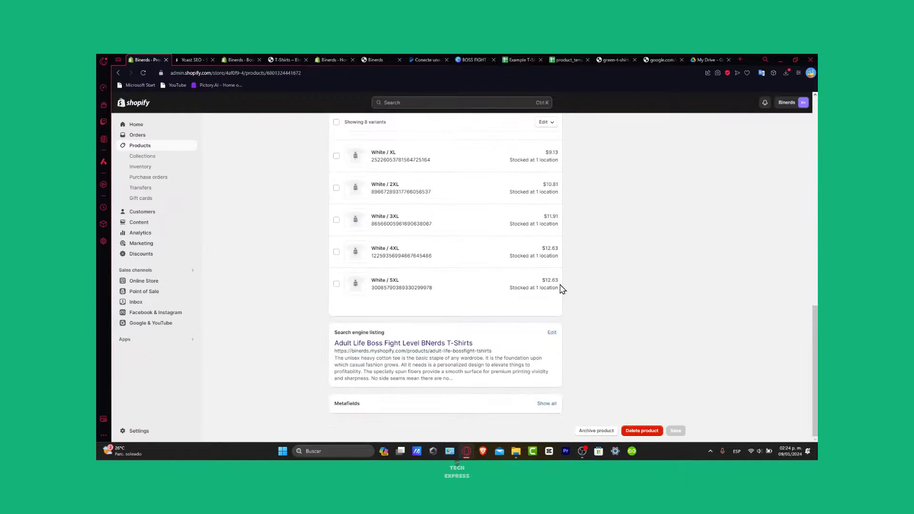
click(567, 59)
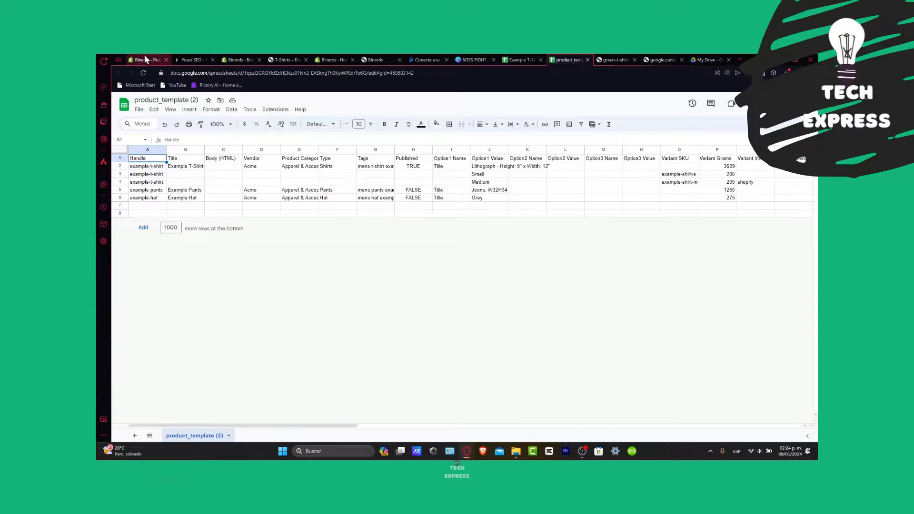
click(146, 59)
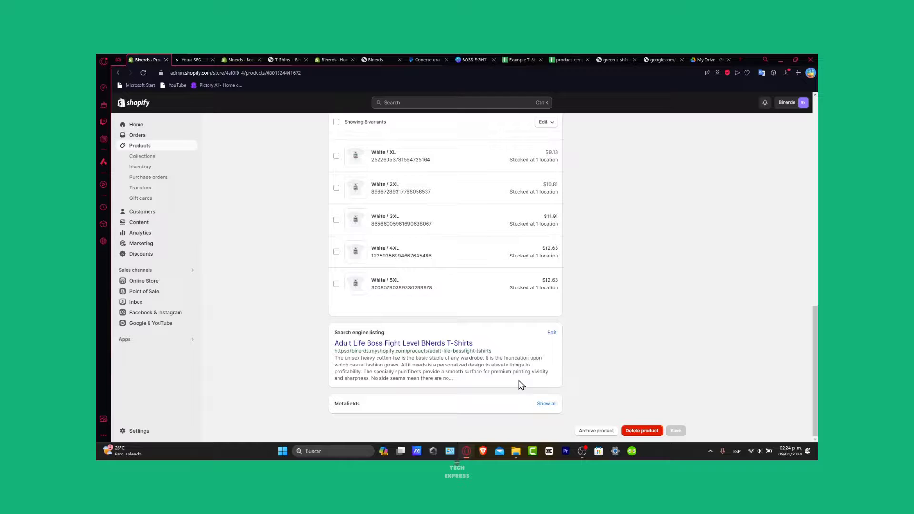